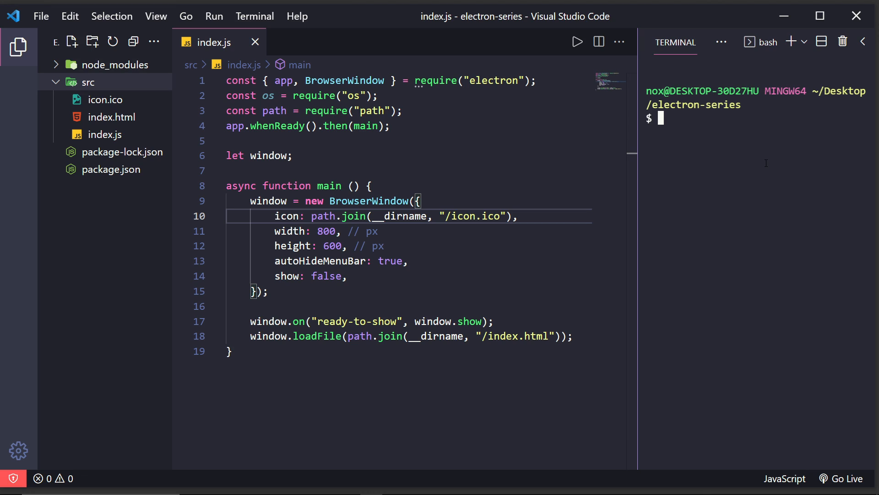
# Launch the Electron app with npm start, showing Hello World with the DevTools console
pyautogui.write('npm start')
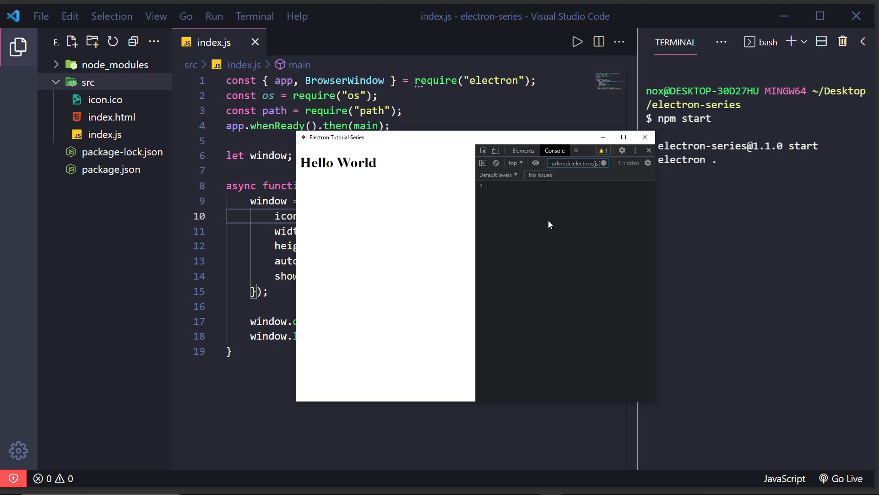
pyautogui.moveTo(594, 233)
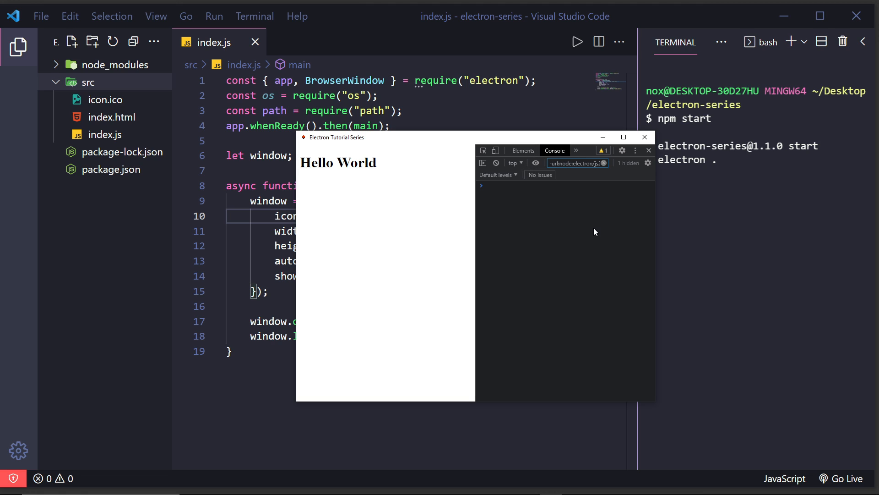
# Run alert("hello") in the DevTools console and dismiss the hello dialog
pyautogui.write('alert("hello')
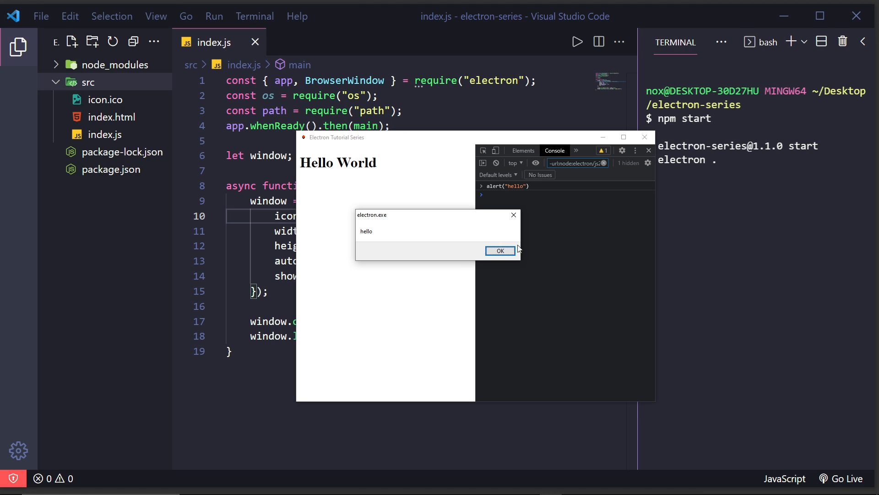
pyautogui.click(499, 250)
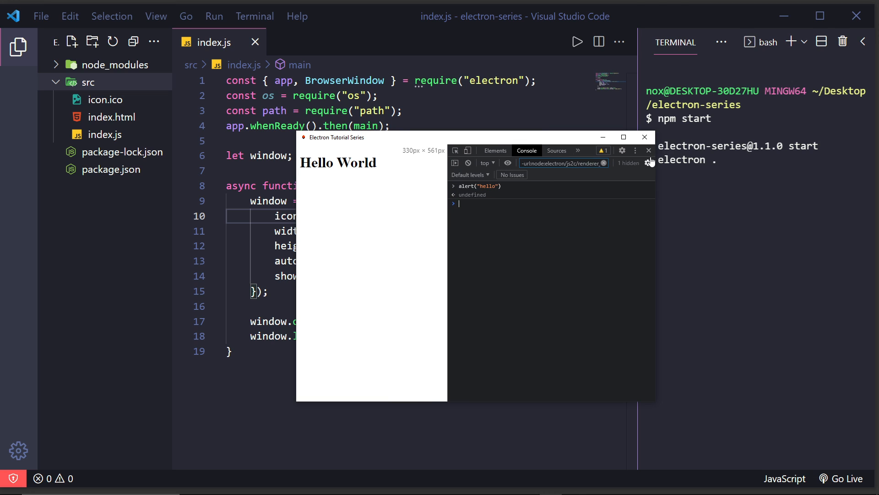
# Add webPreferences: { devTools: false } after autoHideMenuBar in the window options
pyautogui.click(644, 137)
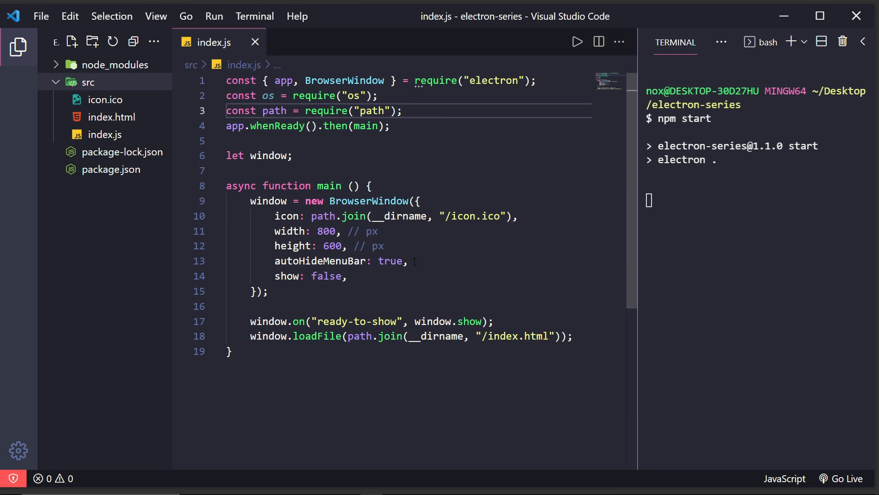
pyautogui.write('webPreferences')
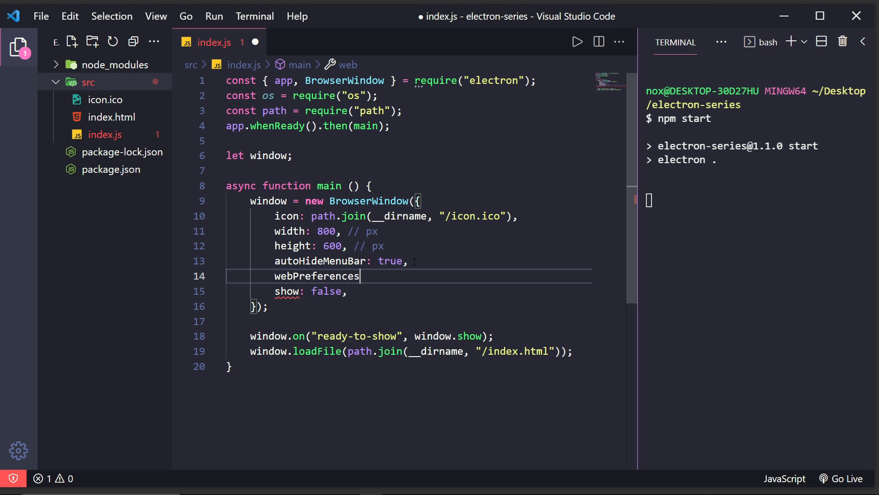
pyautogui.write(': {')
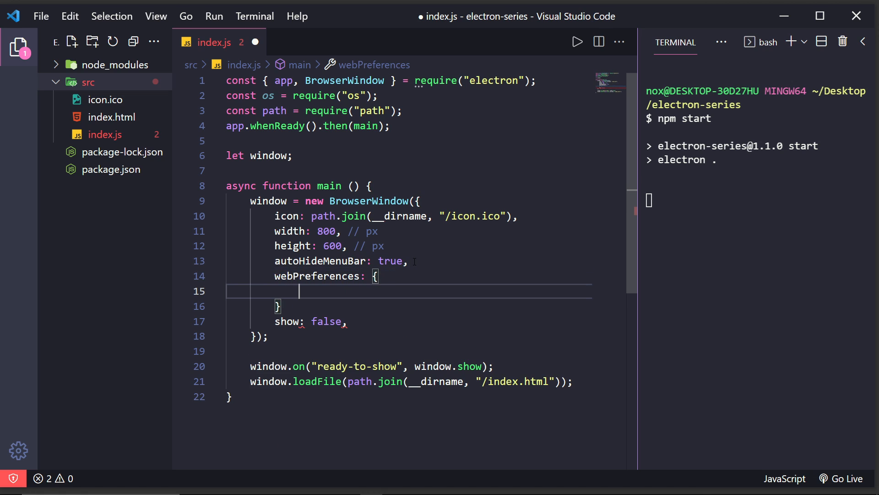
pyautogui.write('devTools: false,')
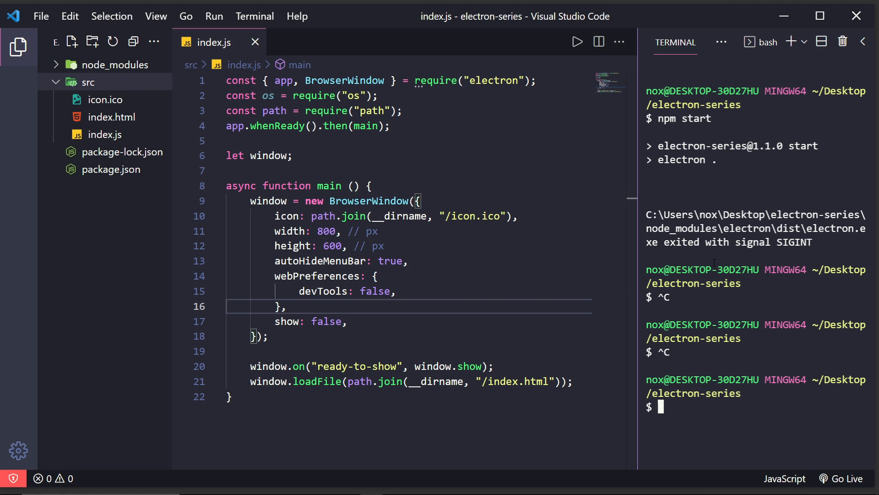
# Relaunch the app with npm start and move its window aside to check for DevTools
pyautogui.write('npm start')
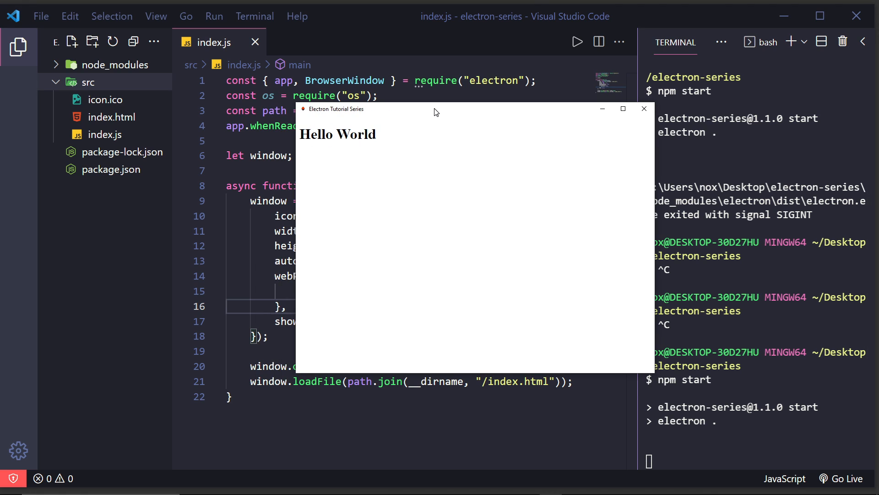
pyautogui.moveTo(434, 110); pyautogui.dragTo(415, 110)
pyautogui.write('// ')
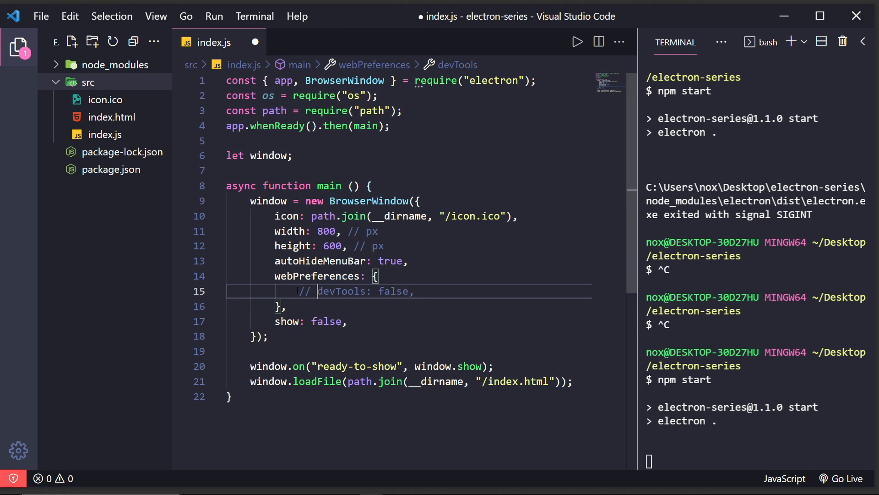
# Save index.js with devTools commented out and add a blank line after the window options
pyautogui.press('ctrl+s')
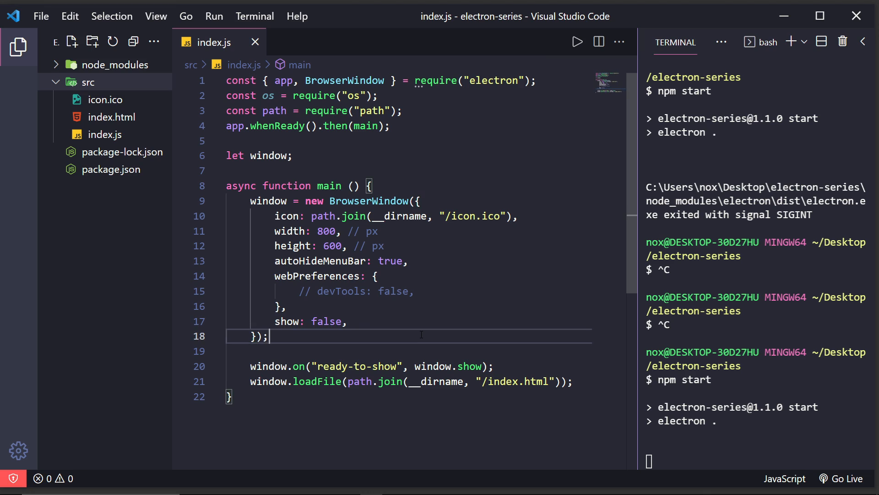
pyautogui.press('Enter')
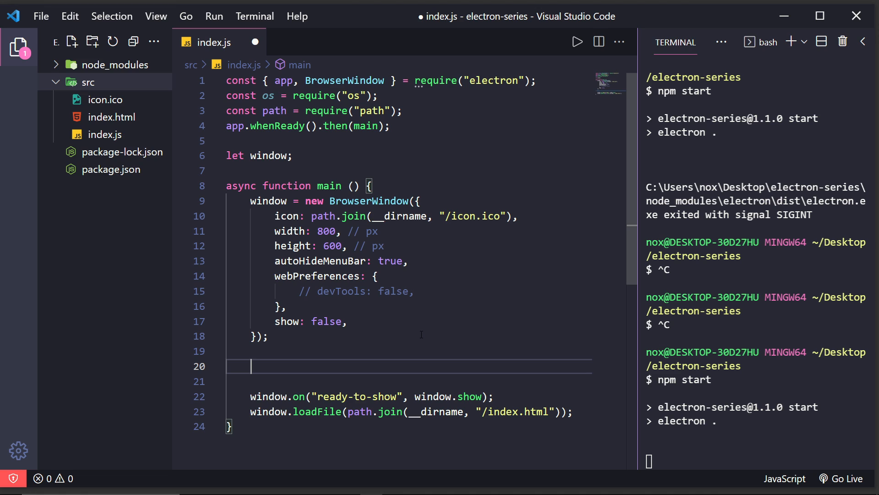
# Add window.webContents.openDevTools(); after the window options
pyautogui.write('window.webContents.open')
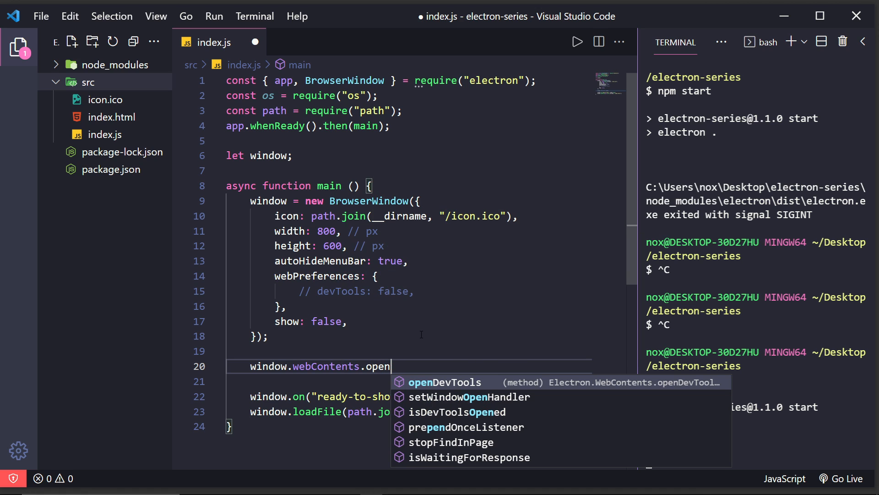
pyautogui.write('DevTools(')
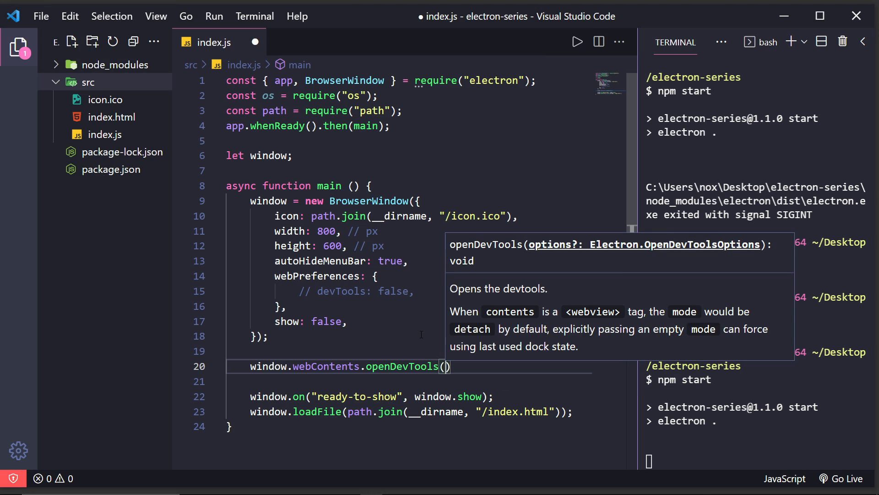
pyautogui.write(';')
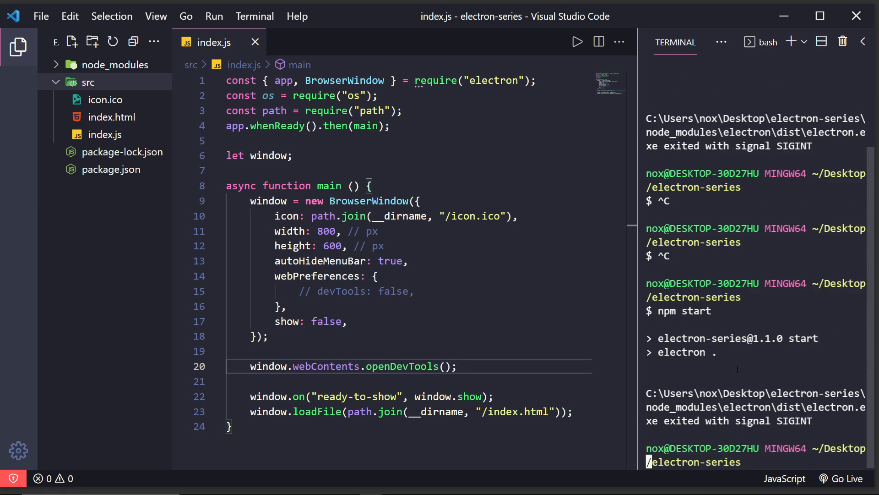
# Type npm start in the terminal to restart the app
pyautogui.write('npm start')
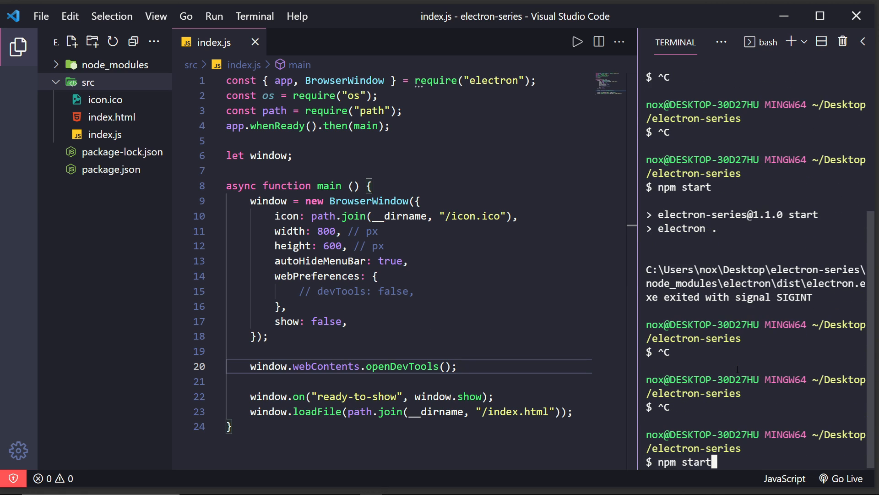